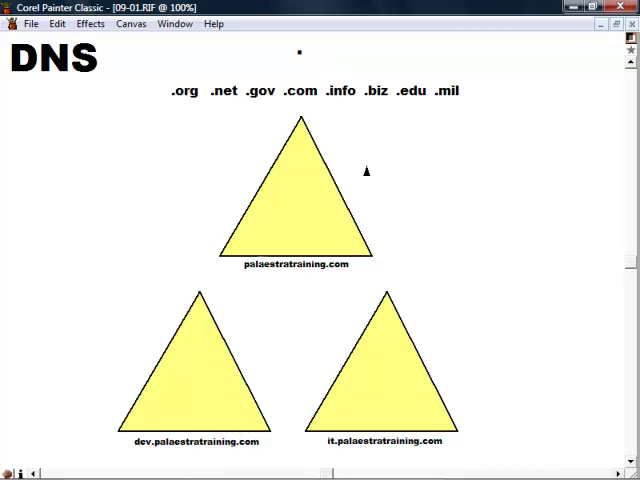
pyautogui.moveTo(354, 179)
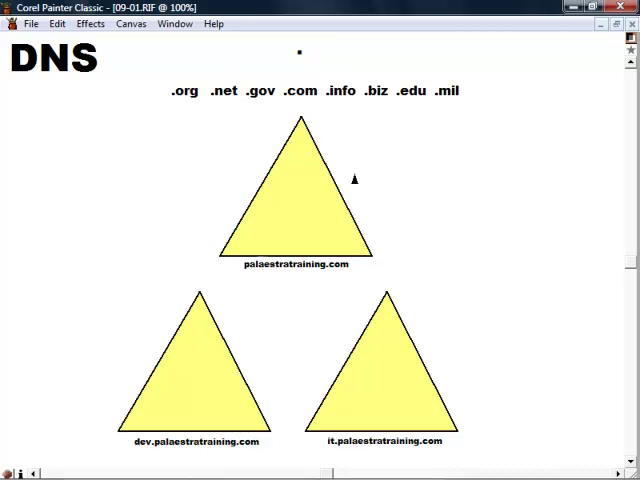
pyautogui.moveTo(302, 72)
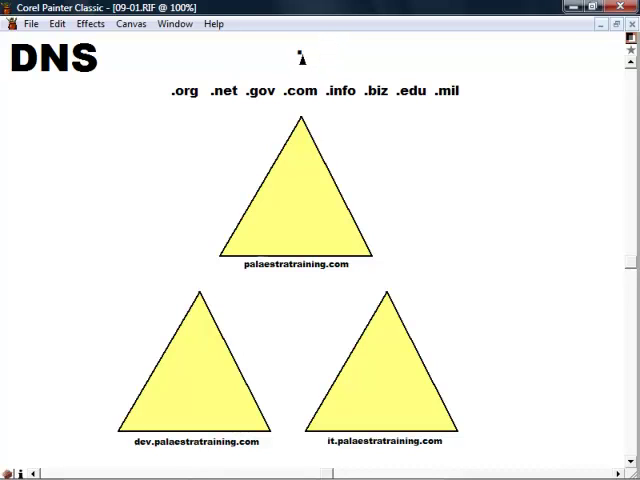
pyautogui.moveTo(555, 158)
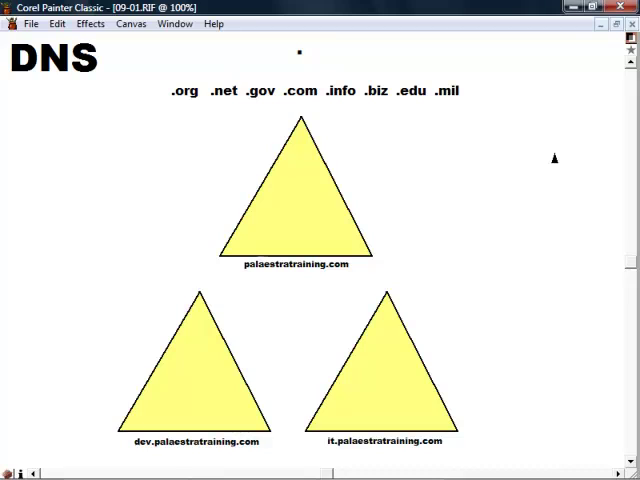
pyautogui.moveTo(545, 162)
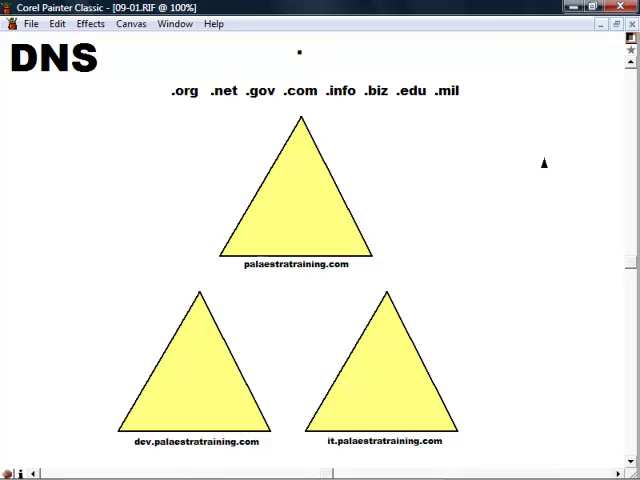
pyautogui.moveTo(532, 150)
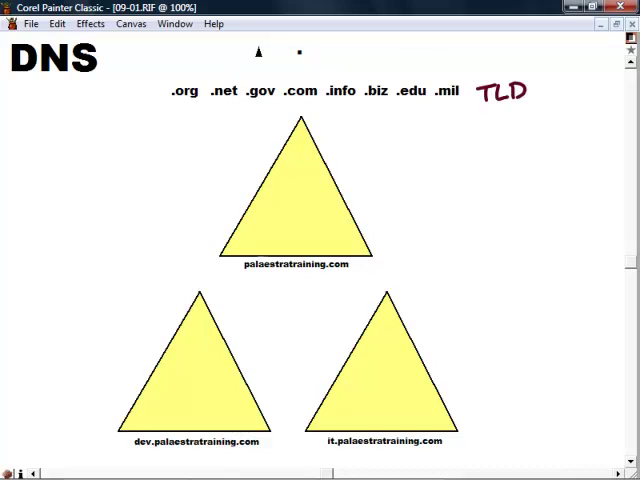
# Handwrite 'Com.' above the TLD list and 'Root Servers' beside the TLD label.
pyautogui.write('Com')
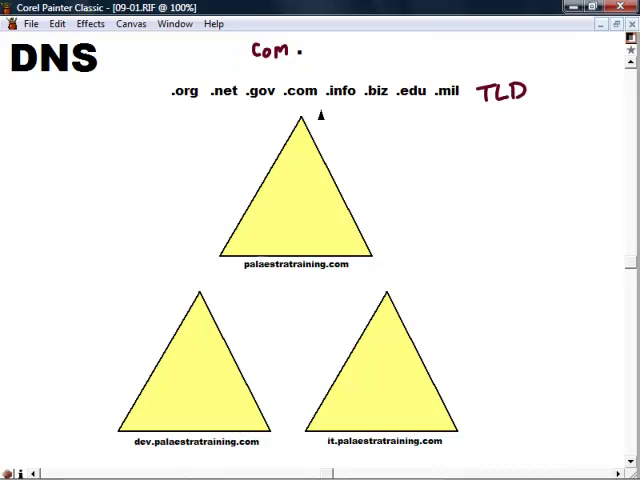
pyautogui.moveTo(527, 111)
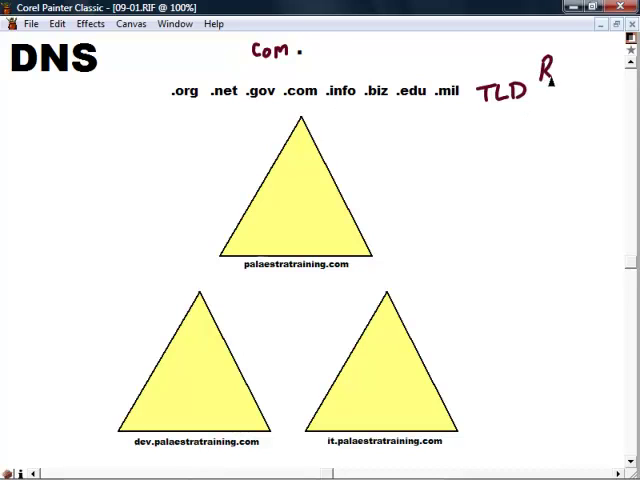
pyautogui.write('Root')
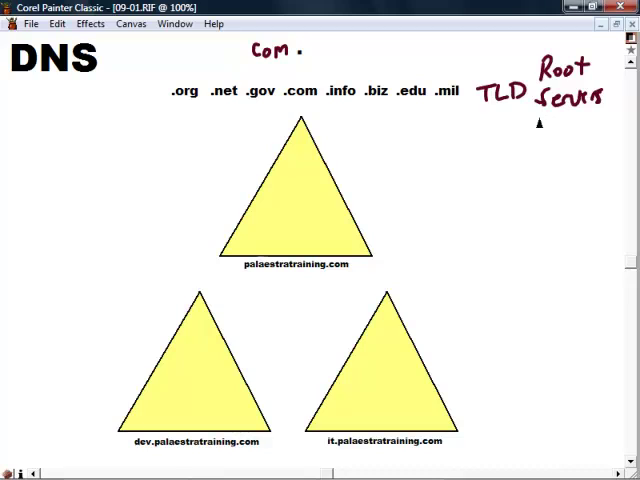
pyautogui.moveTo(343, 120)
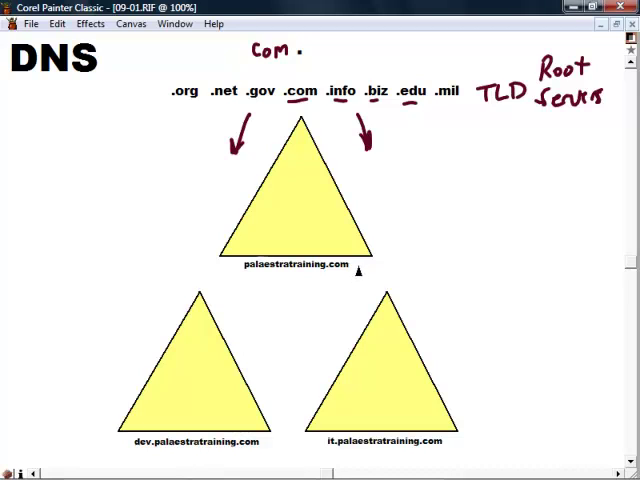
pyautogui.moveTo(90, 447)
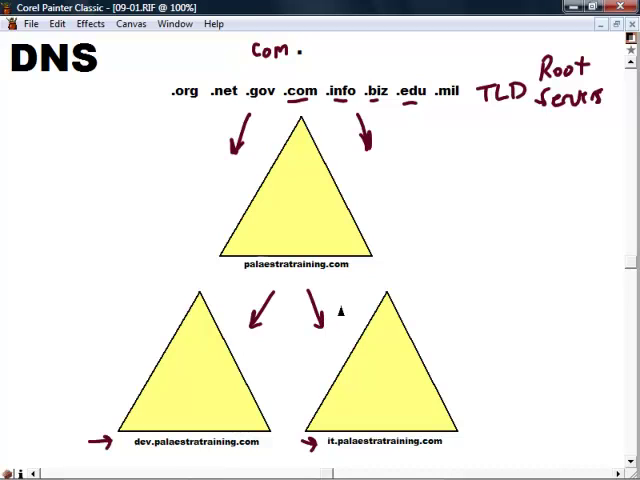
pyautogui.moveTo(341, 308)
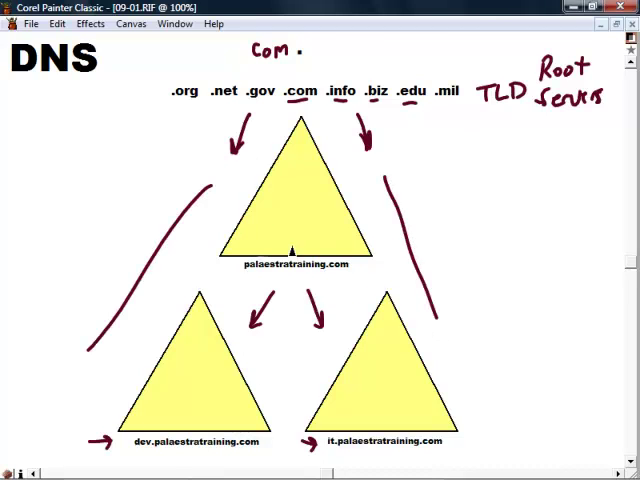
# Draw a loop around the palaestratraining.com domain tree with the red pen.
pyautogui.moveTo(288, 113); pyautogui.dragTo(300, 445)
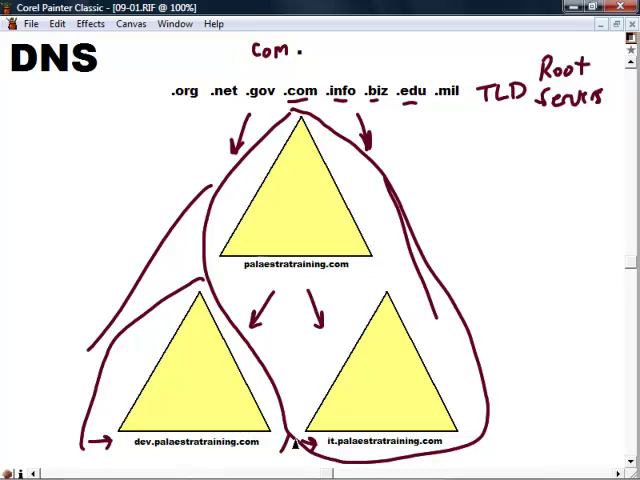
# Wipe the red annotations, then handwrite a ticked 'External' and 'Internal' below it.
pyautogui.press('ctrl+z')
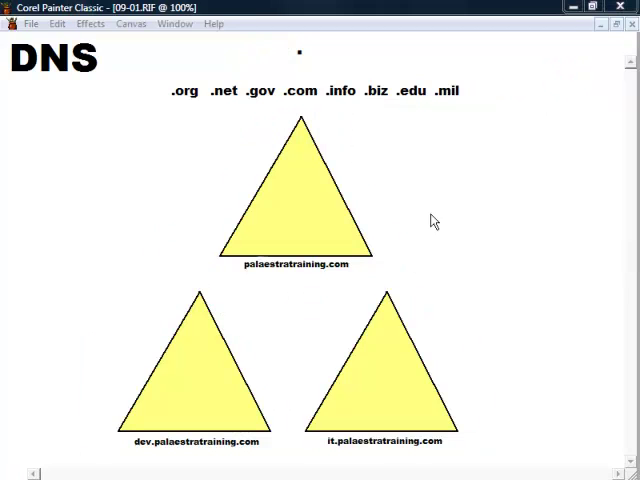
pyautogui.moveTo(420, 155)
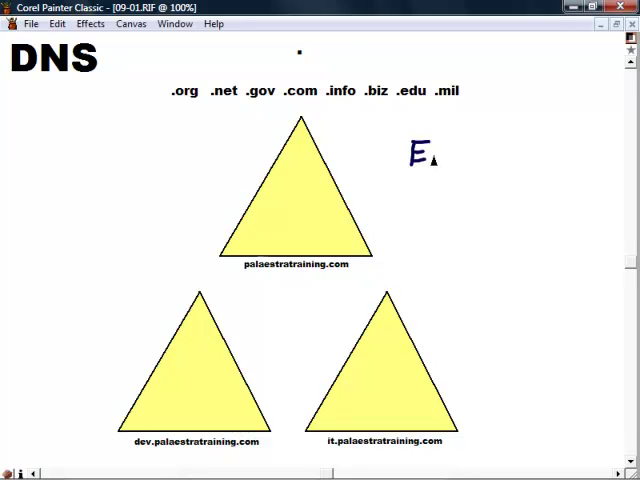
pyautogui.write('xternal')
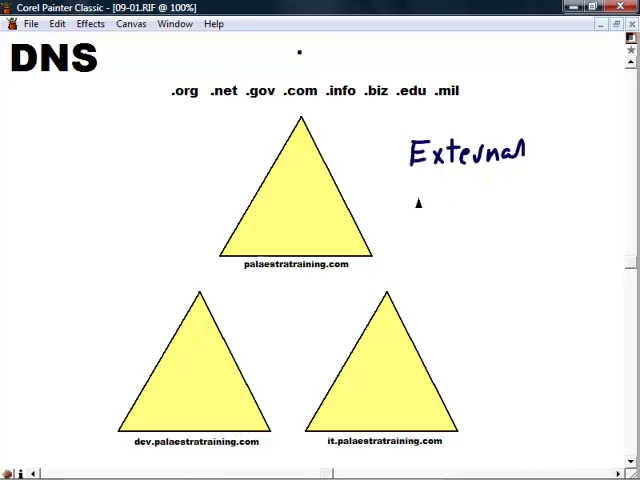
pyautogui.write('Internal')
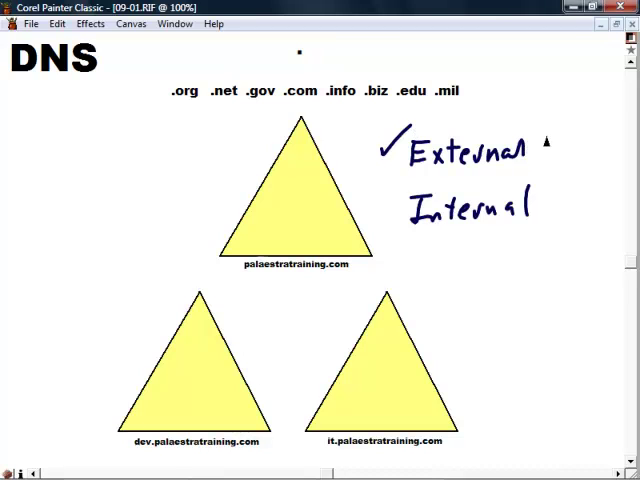
# Handwrite 'IANA' after the ticked External label and underline it.
pyautogui.write('IAn')
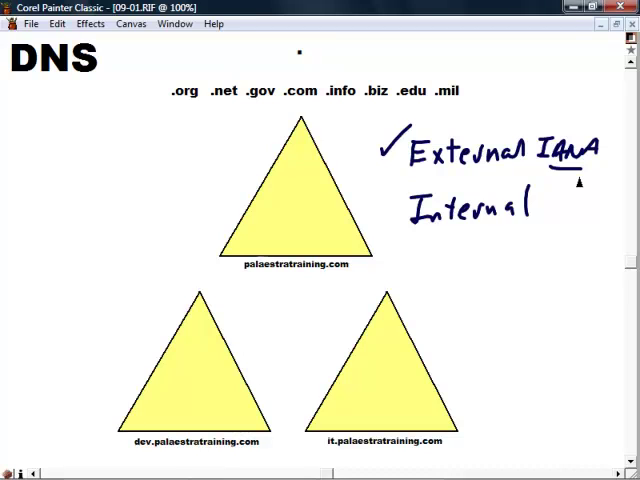
pyautogui.moveTo(388, 213)
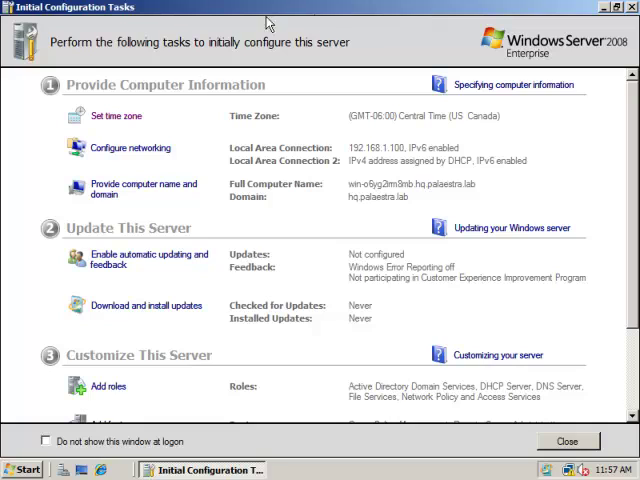
pyautogui.moveTo(140, 12)
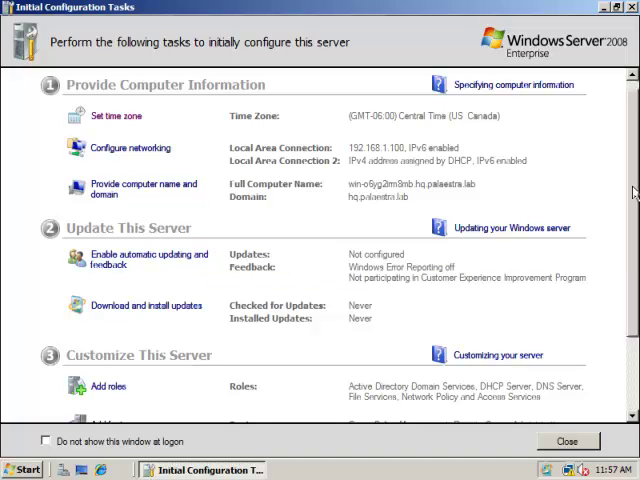
pyautogui.scroll(-3)
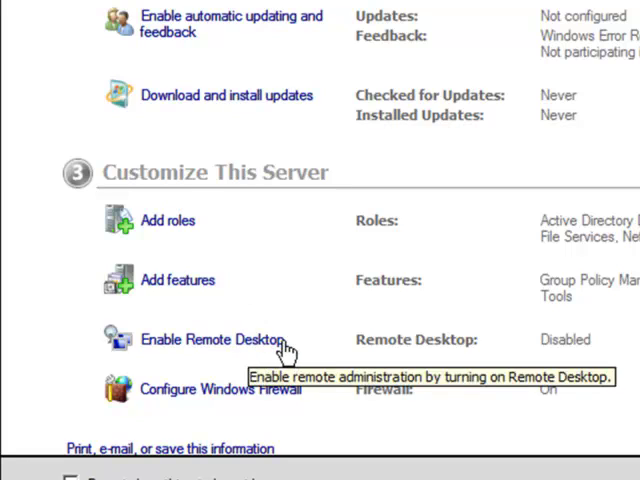
pyautogui.moveTo(315, 355)
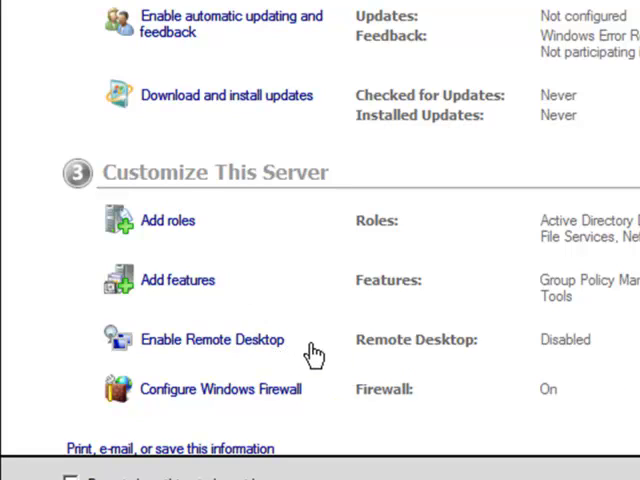
pyautogui.moveTo(315, 365)
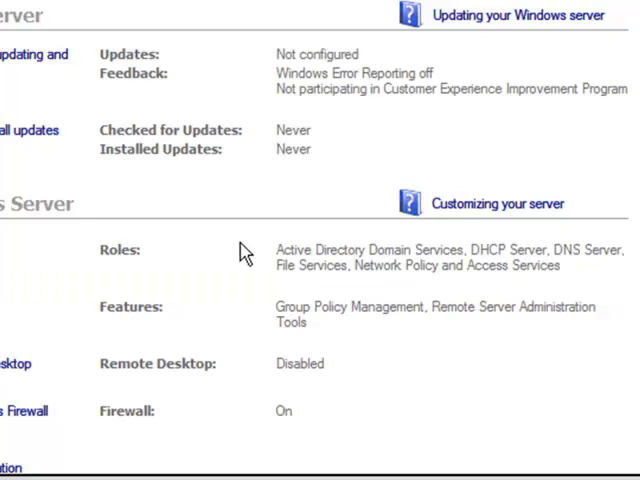
pyautogui.moveTo(246, 252)
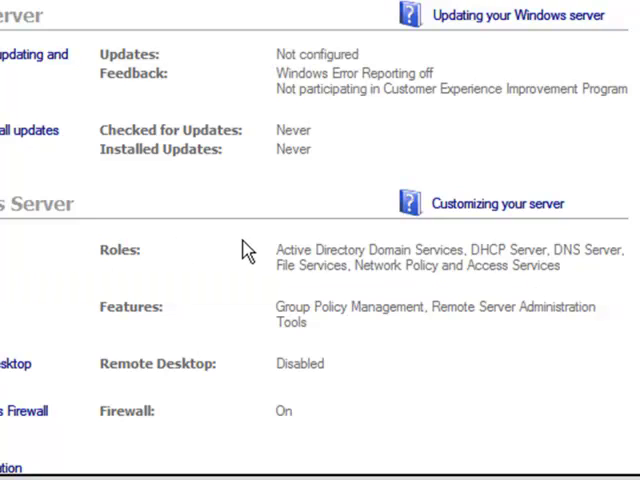
pyautogui.moveTo(530, 262)
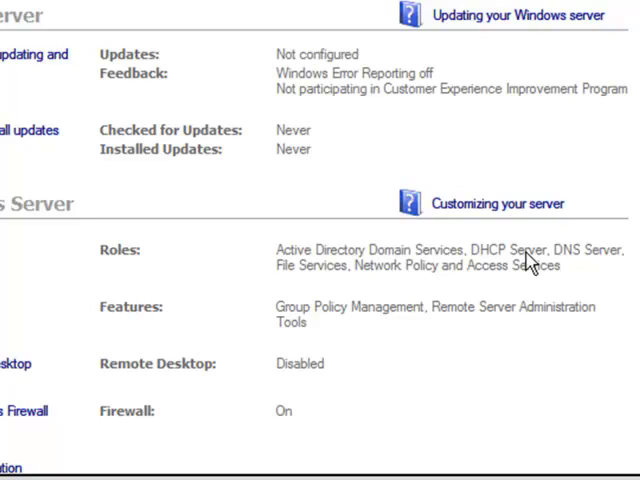
pyautogui.moveTo(600, 263)
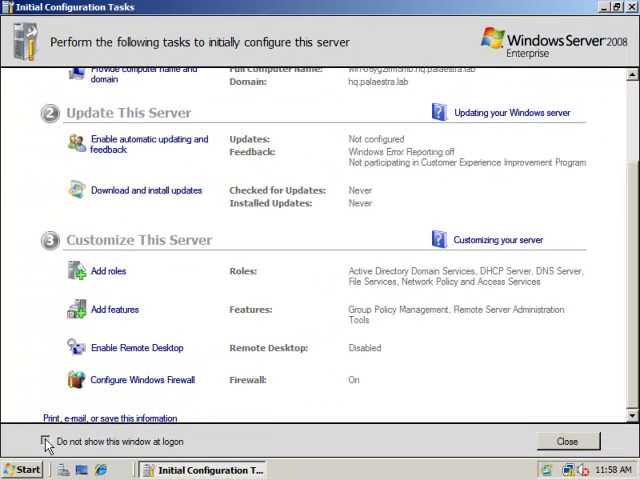
# Turn off 'Do not show this window at logon' display and close Initial Configuration Tasks.
pyautogui.click(46, 441)
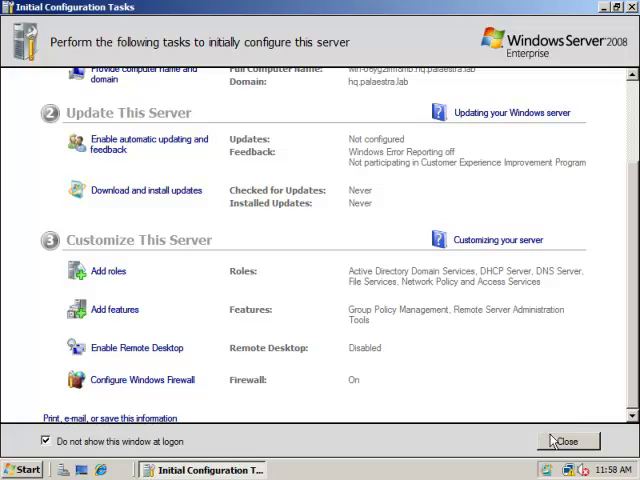
pyautogui.click(567, 441)
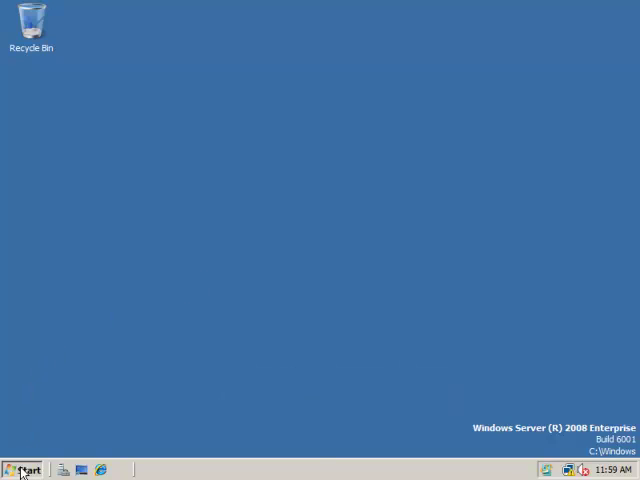
# Launch Server Manager from Administrative Tools and scroll to the Roles Summary.
pyautogui.click(22, 469)
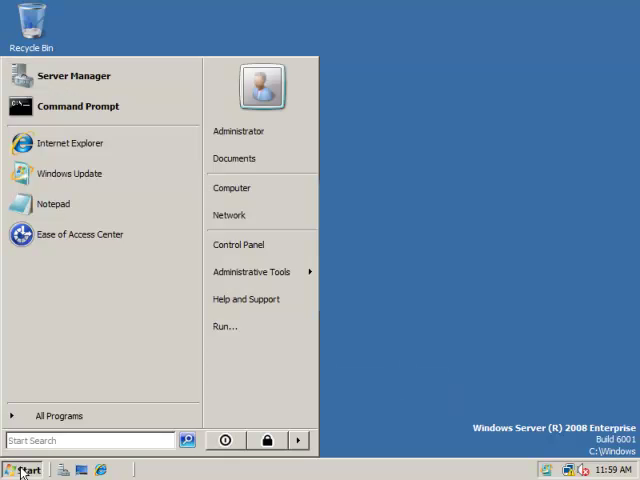
pyautogui.moveTo(253, 271)
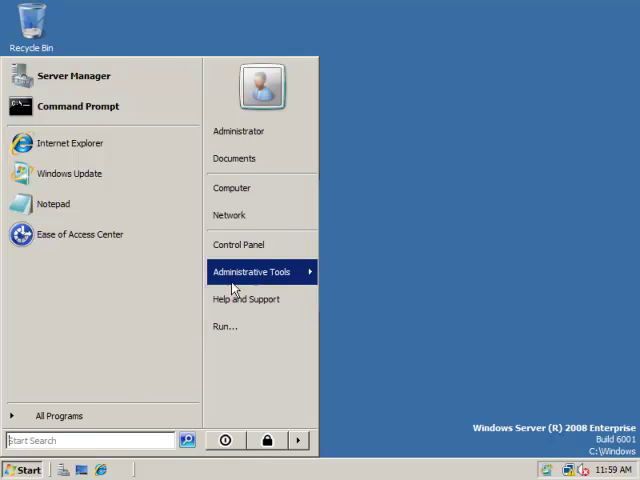
pyautogui.click(252, 271)
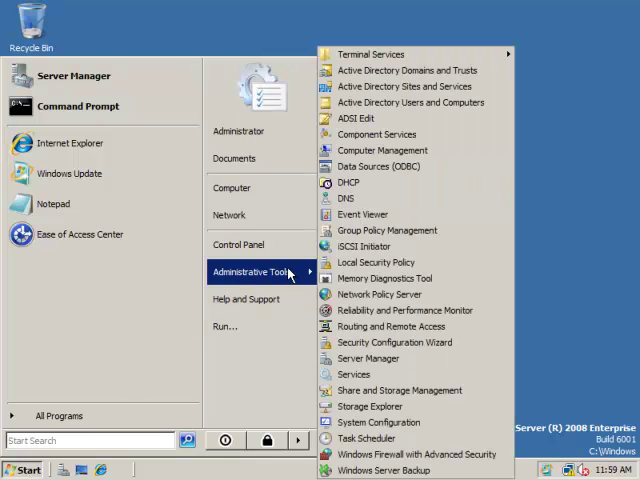
pyautogui.click(367, 358)
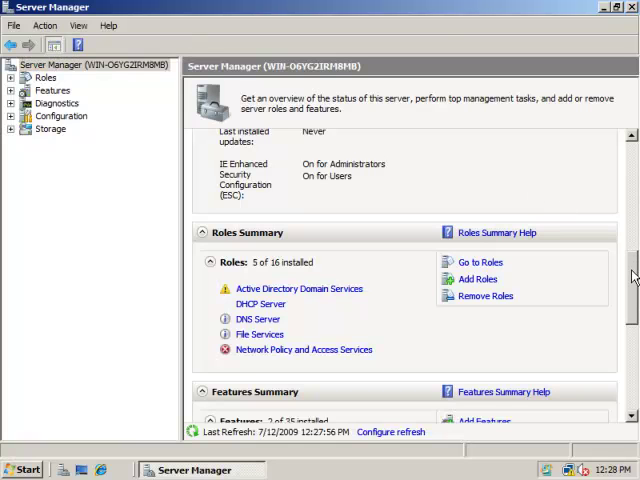
pyautogui.scroll(-3)
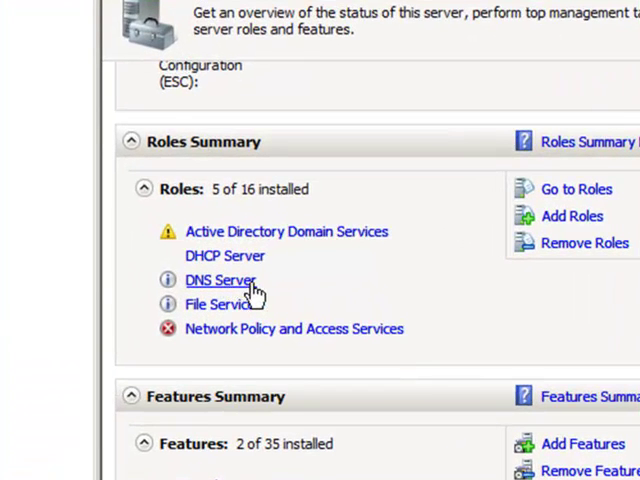
pyautogui.moveTo(278, 290)
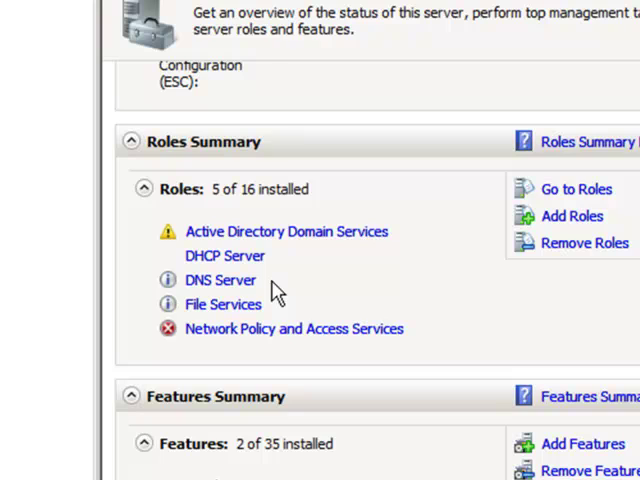
pyautogui.moveTo(305, 245)
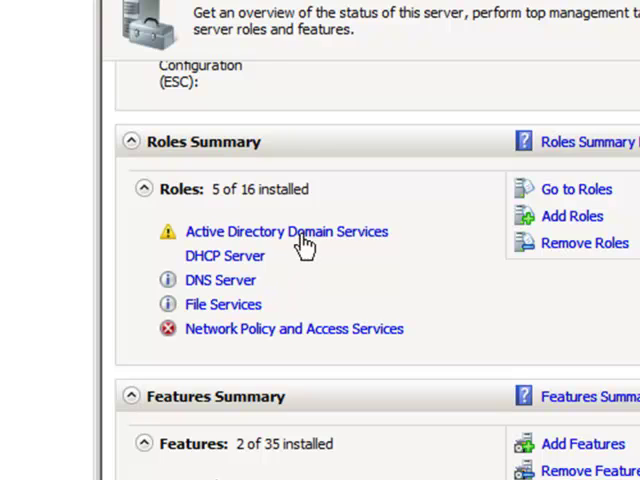
pyautogui.moveTo(220, 280)
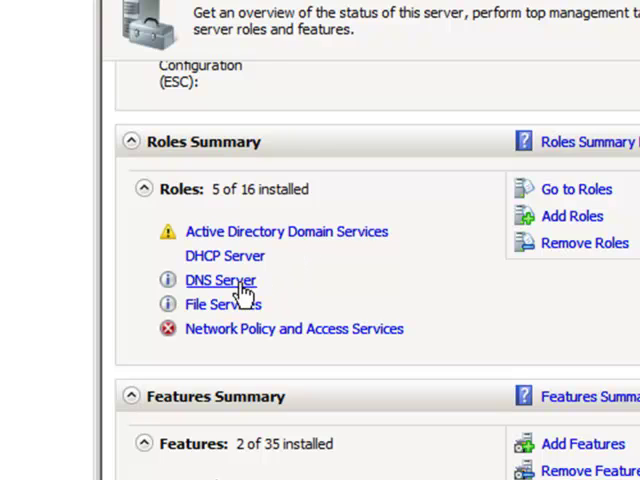
pyautogui.moveTo(235, 300)
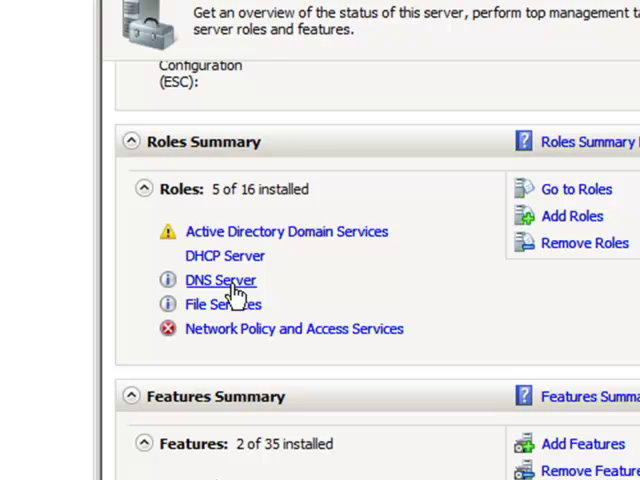
pyautogui.moveTo(232, 262)
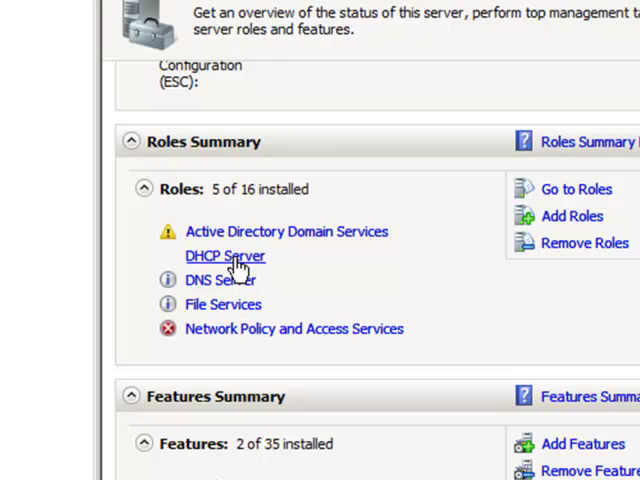
pyautogui.moveTo(315, 273)
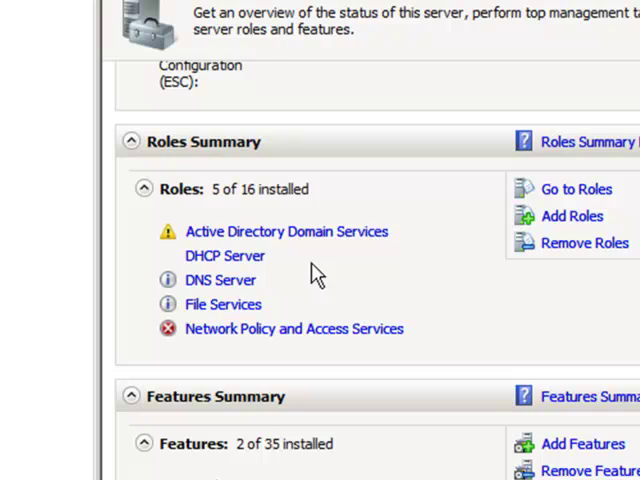
pyautogui.moveTo(571, 216)
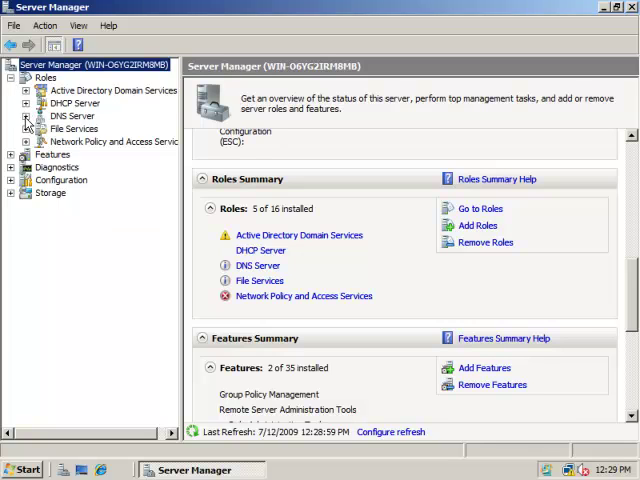
# Expand DNS Server down to Forward Lookup Zones showing hq.palaestra.lab.
pyautogui.click(26, 115)
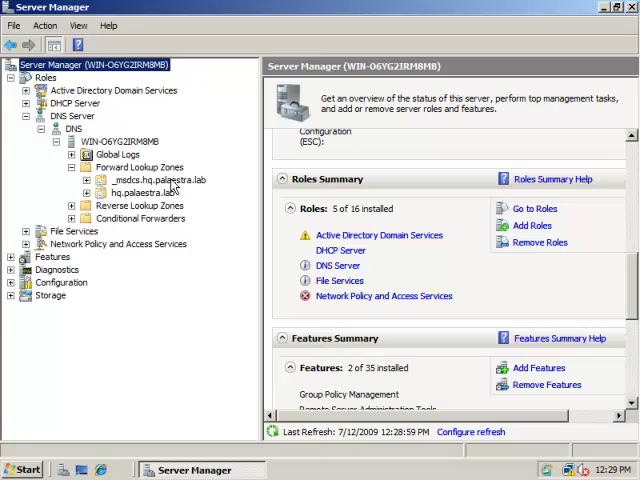
pyautogui.moveTo(170, 186)
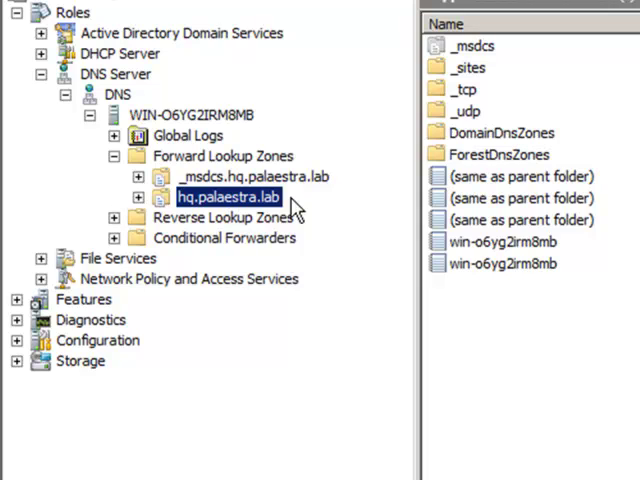
pyautogui.moveTo(265, 205)
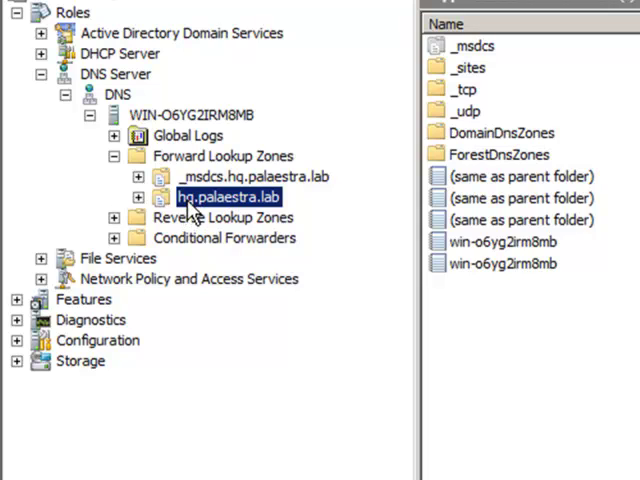
pyautogui.moveTo(235, 217)
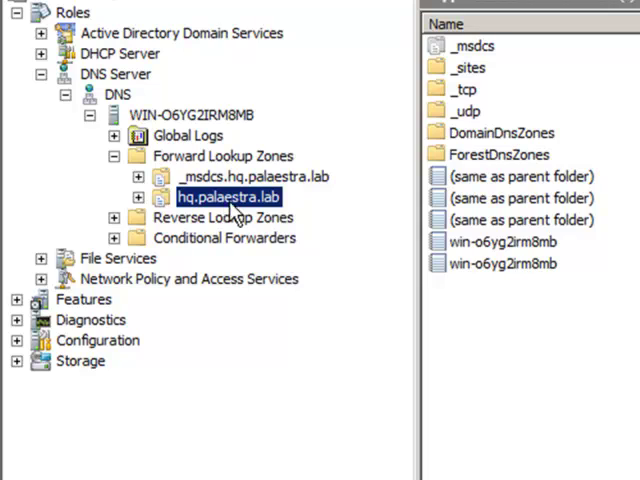
pyautogui.moveTo(272, 207)
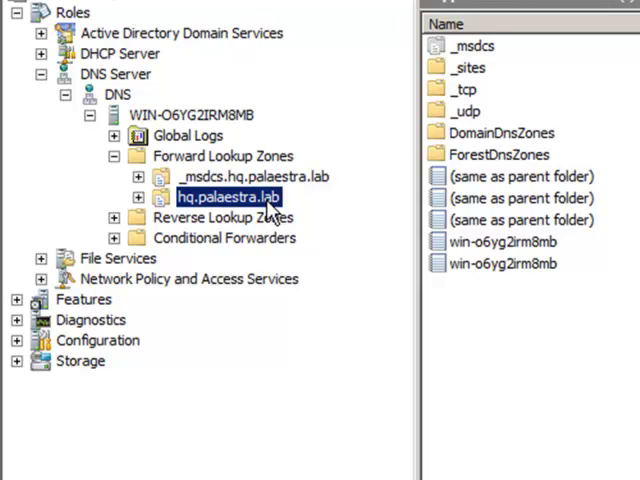
pyautogui.moveTo(303, 213)
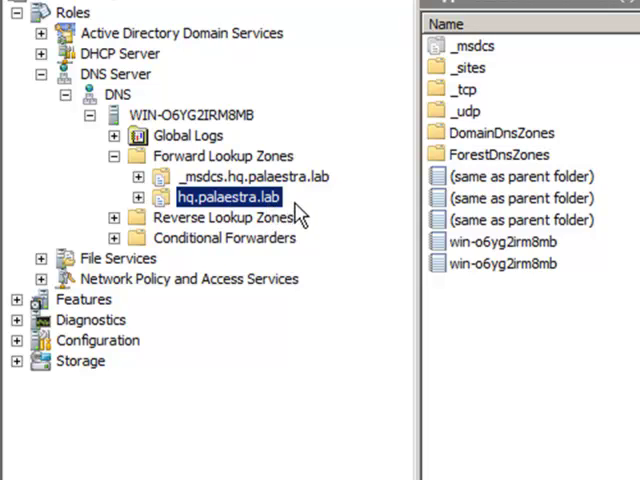